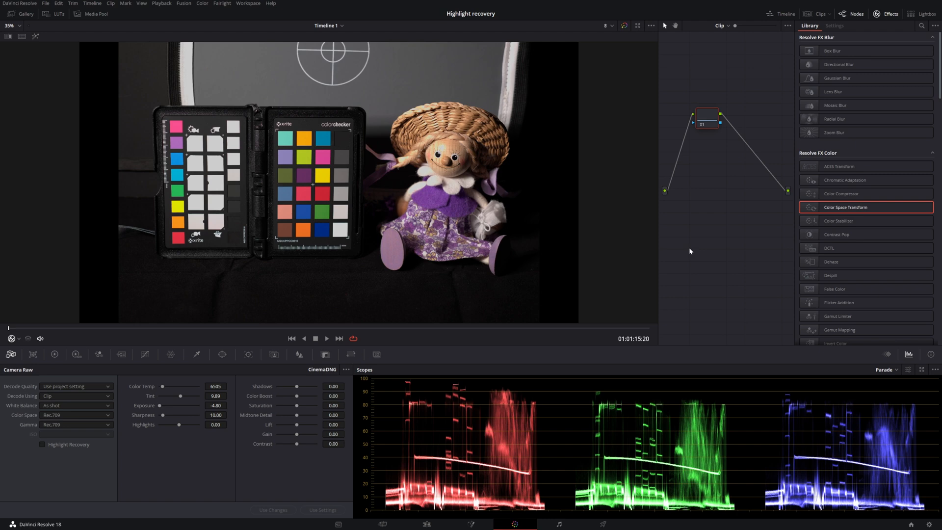
mouse_move(679, 360)
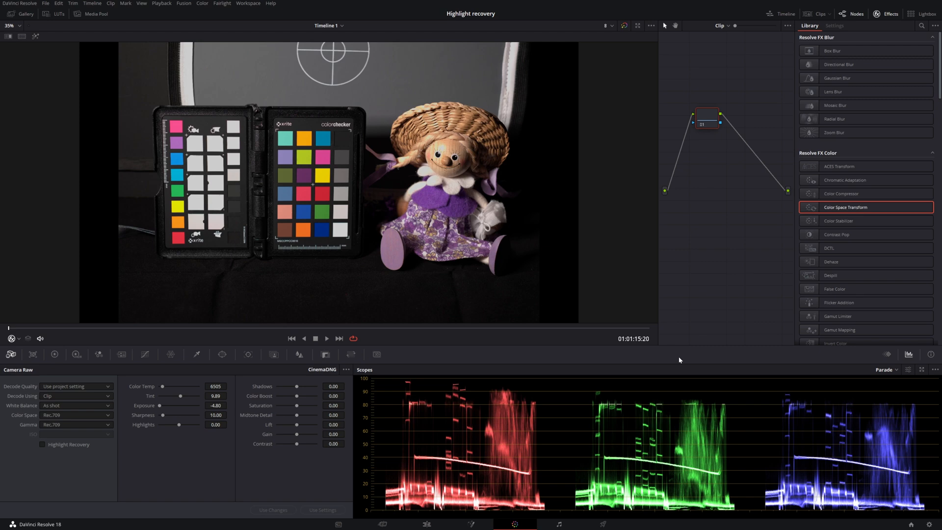
mouse_move(661, 413)
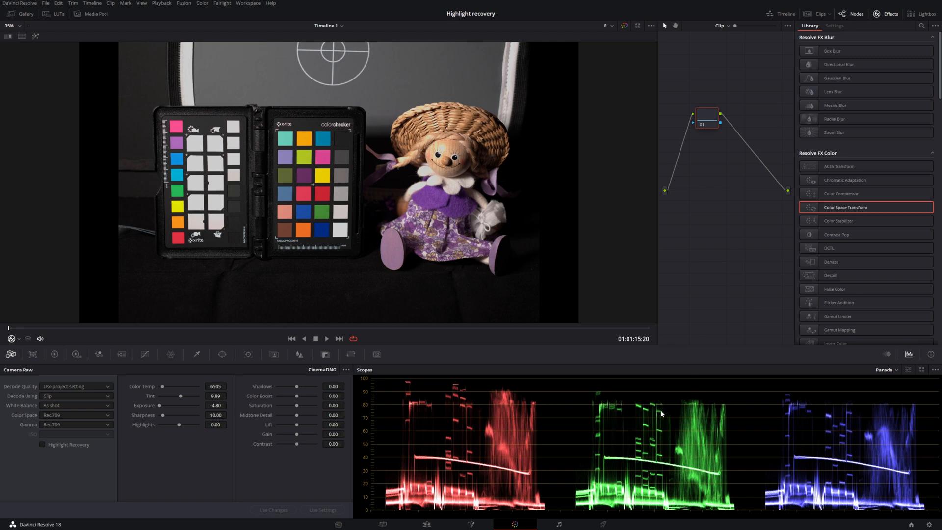
mouse_move(637, 409)
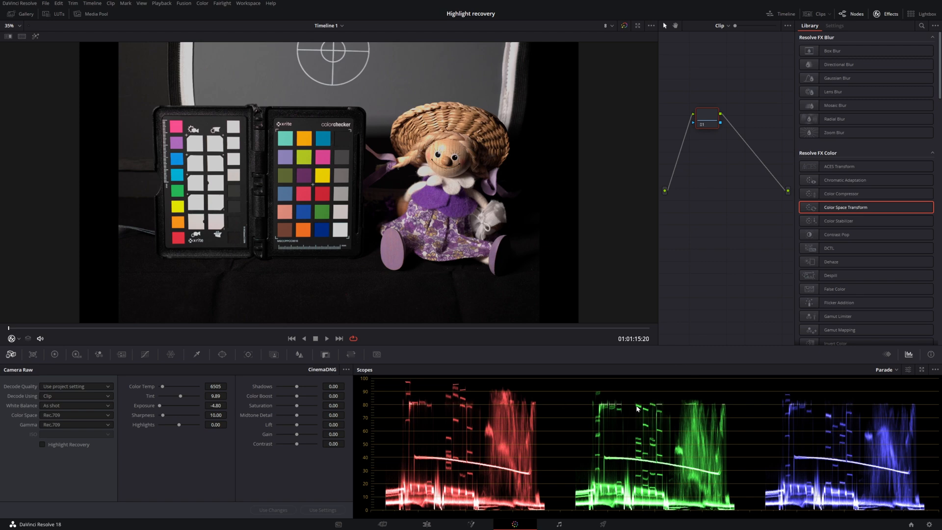
Load grade Version 2 with Highlight Recovery enabled in Camera Raw.
left_click(42, 444)
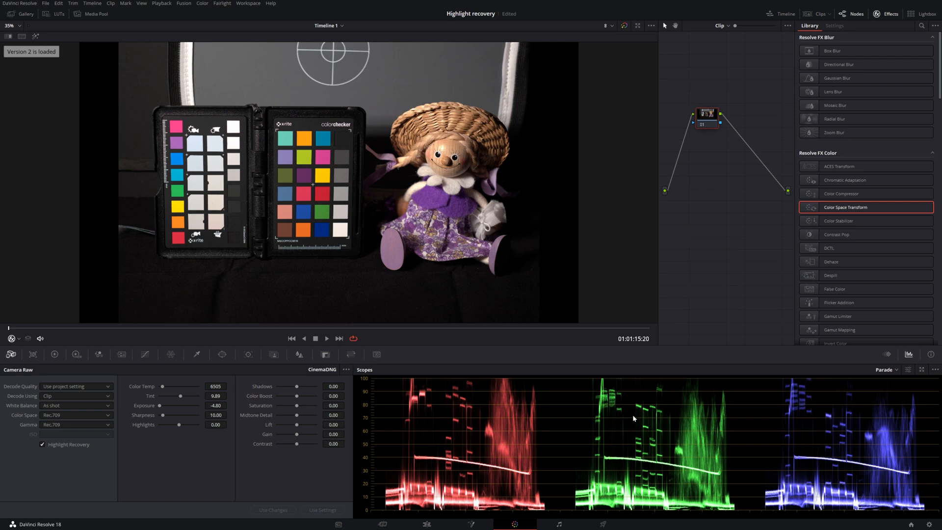
mouse_move(458, 148)
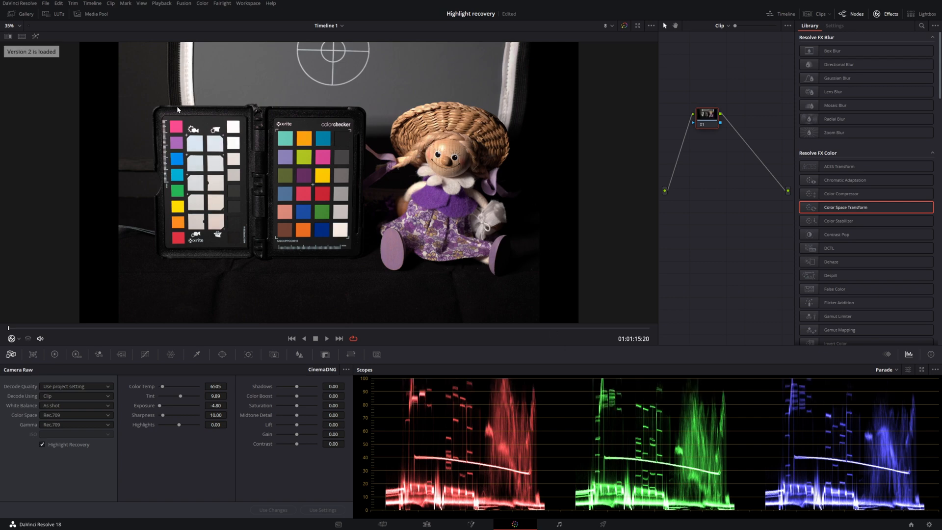
mouse_move(163, 84)
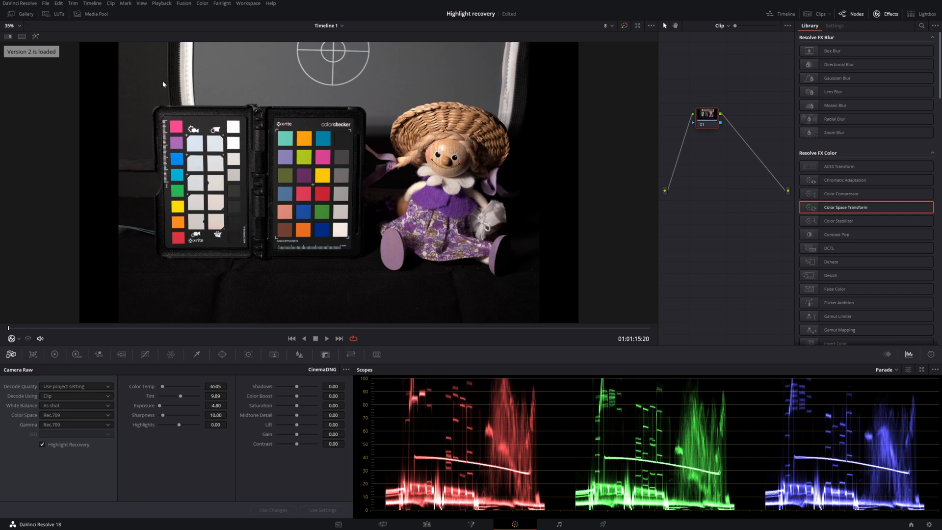
mouse_move(181, 111)
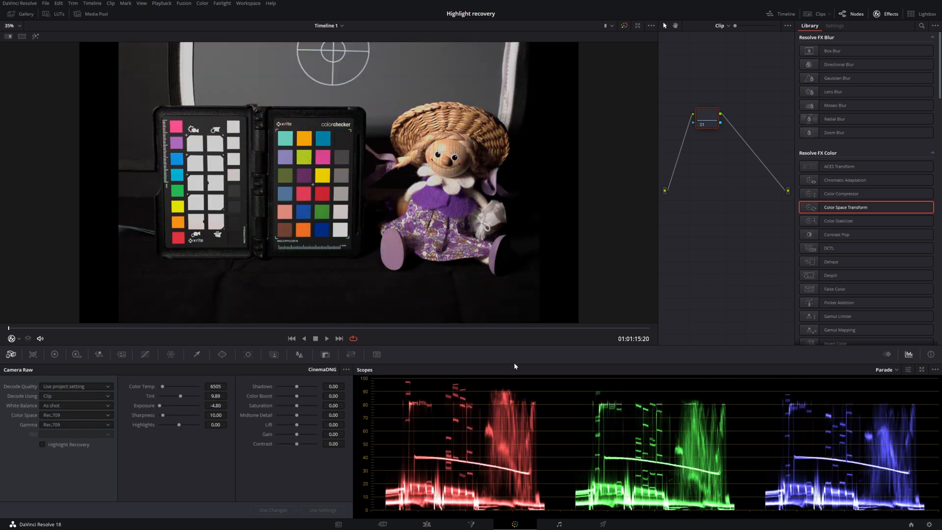
mouse_move(671, 409)
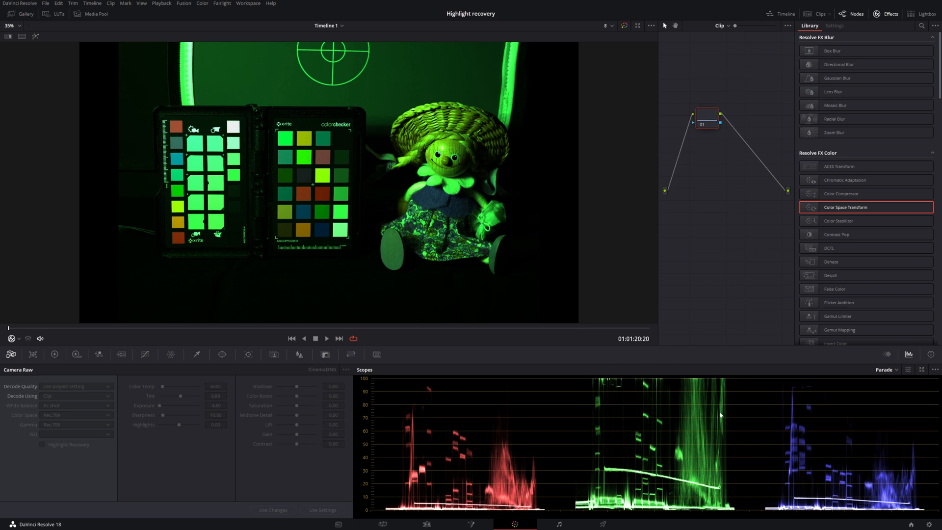
mouse_move(618, 382)
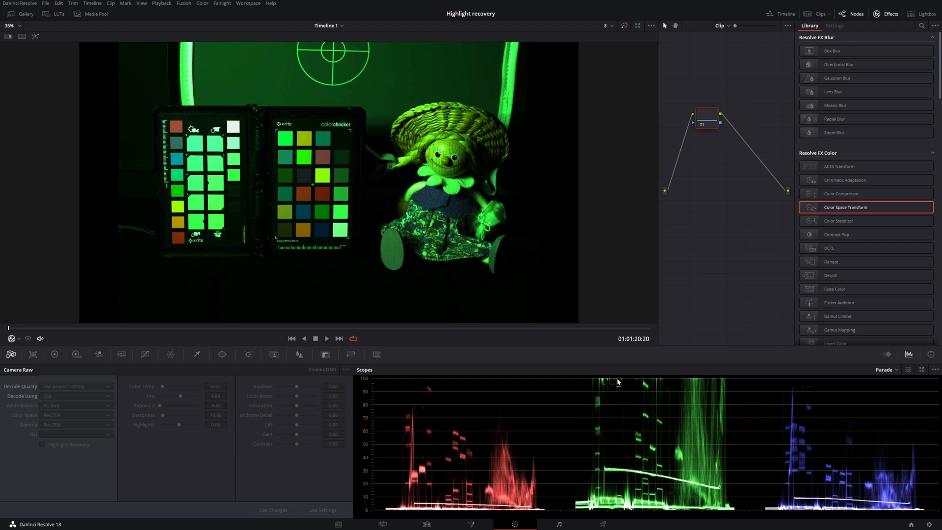
mouse_move(621, 385)
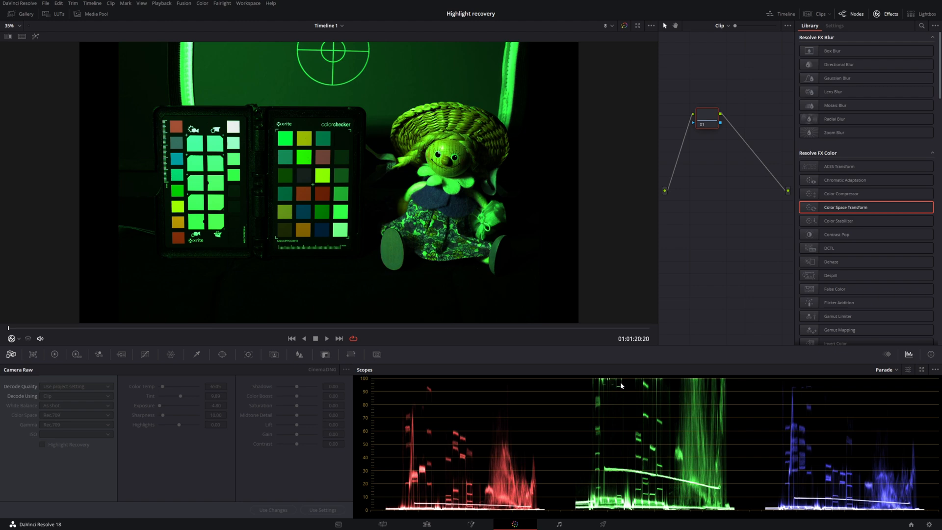
Open Curves - Custom for the green-tinted raw clip.
left_click(145, 354)
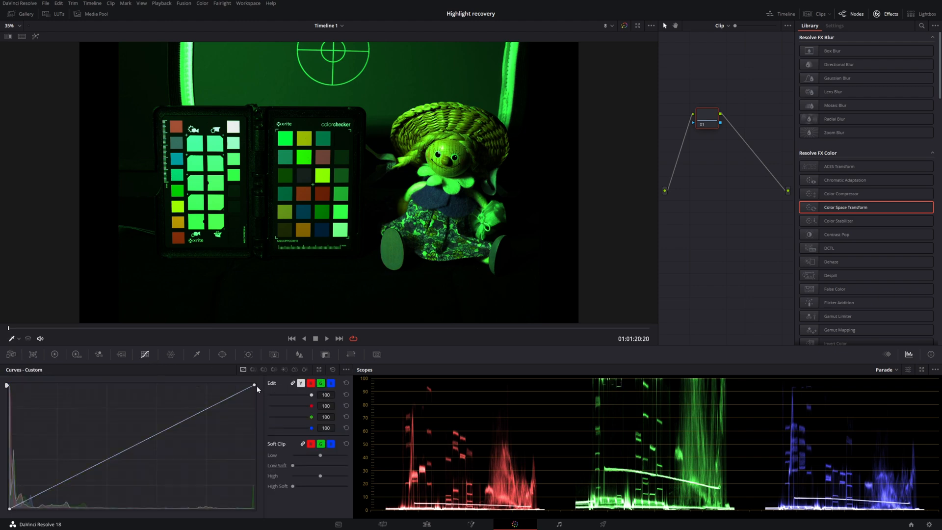
left_click_drag(254, 384, 250, 386)
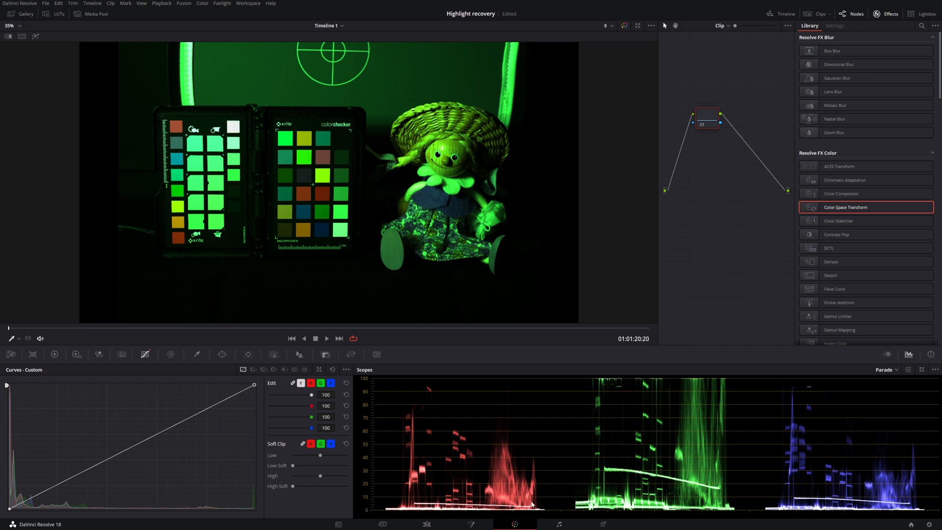
mouse_move(835, 498)
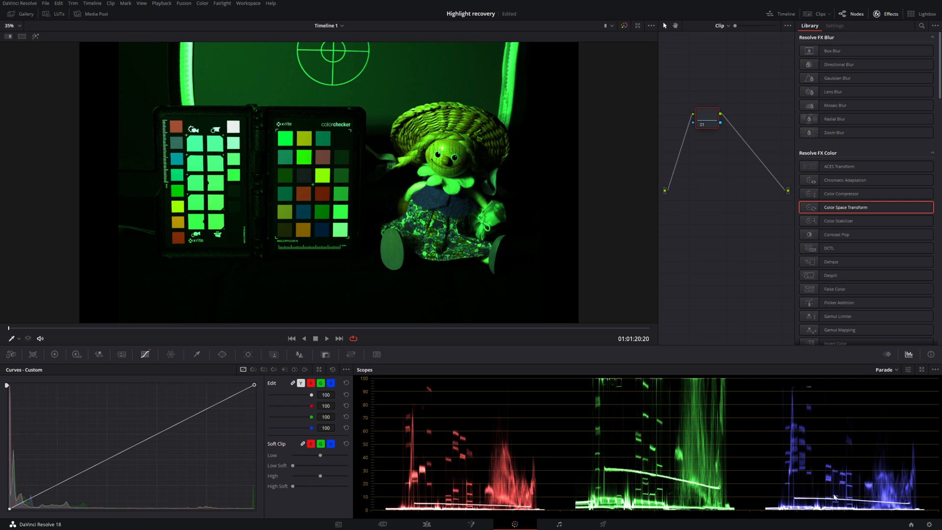
mouse_move(369, 436)
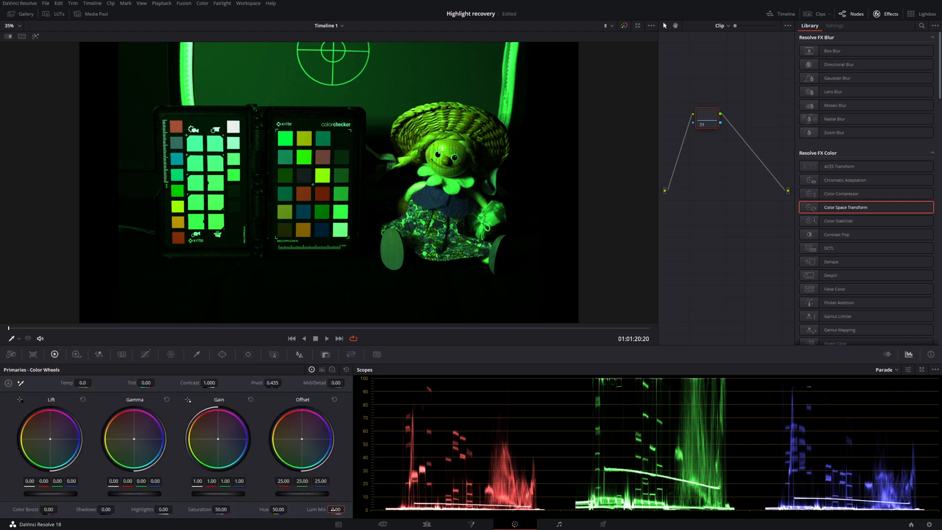
Switch the palette to Primaries - Color Wheels for the green-tinted clip.
left_click(145, 355)
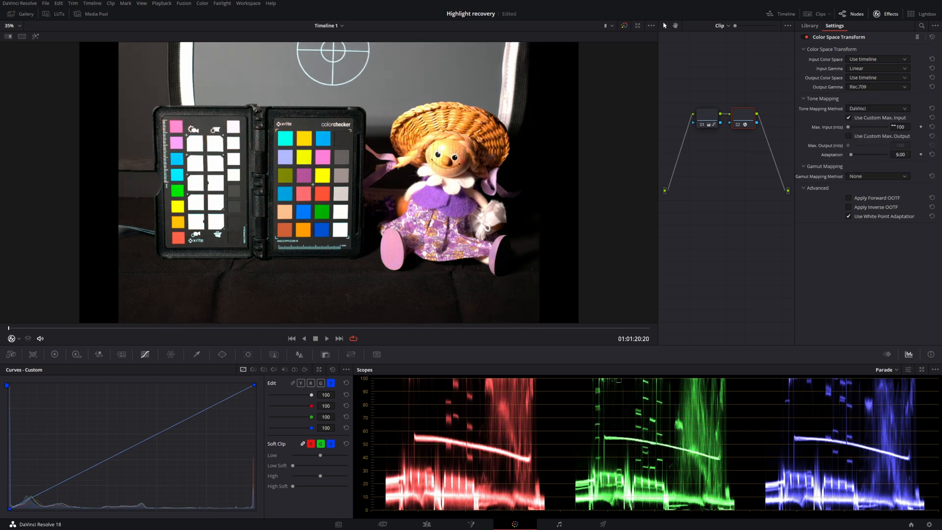
Set the Color Space Transform's tone-mapping Max Input to 1000 nits.
type("1000")
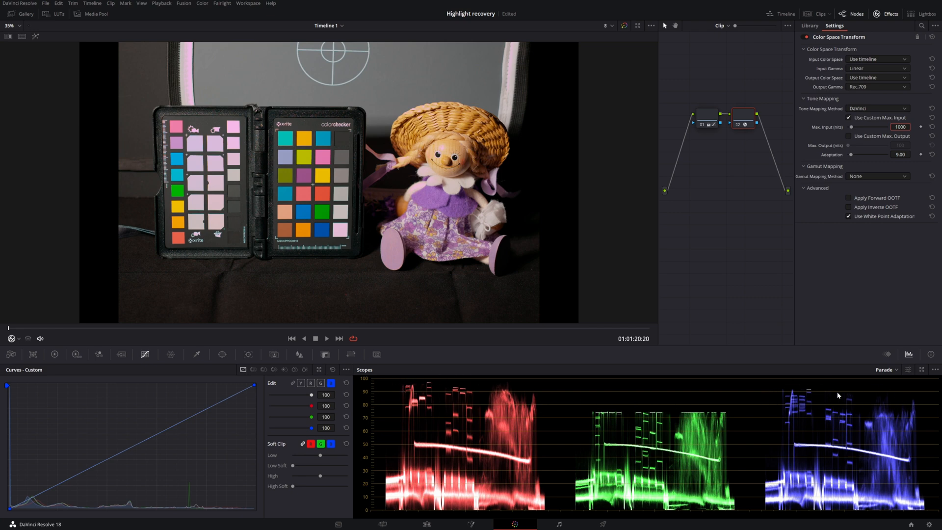
mouse_move(769, 410)
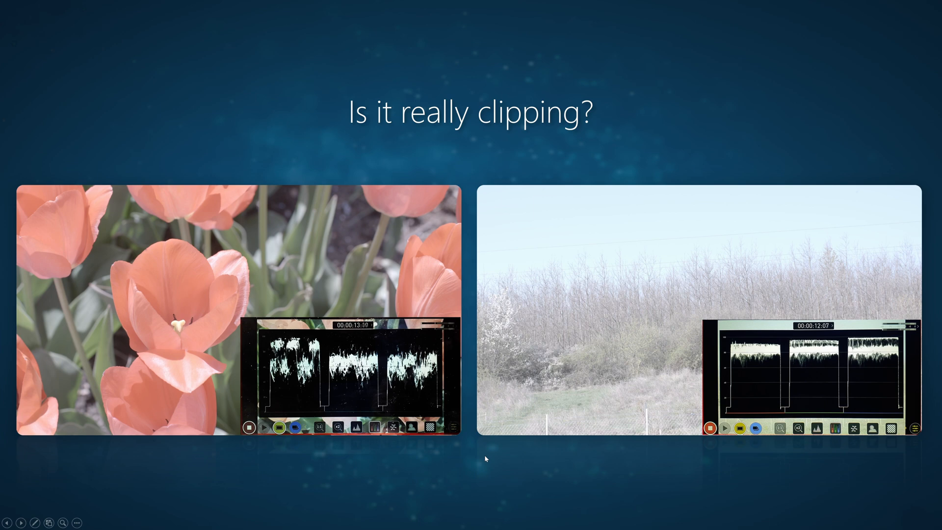
mouse_move(412, 455)
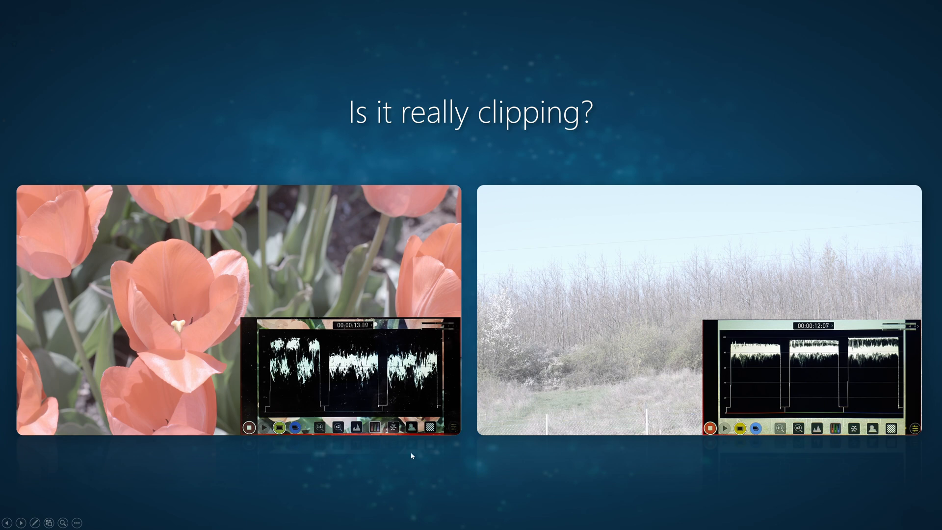
mouse_move(224, 342)
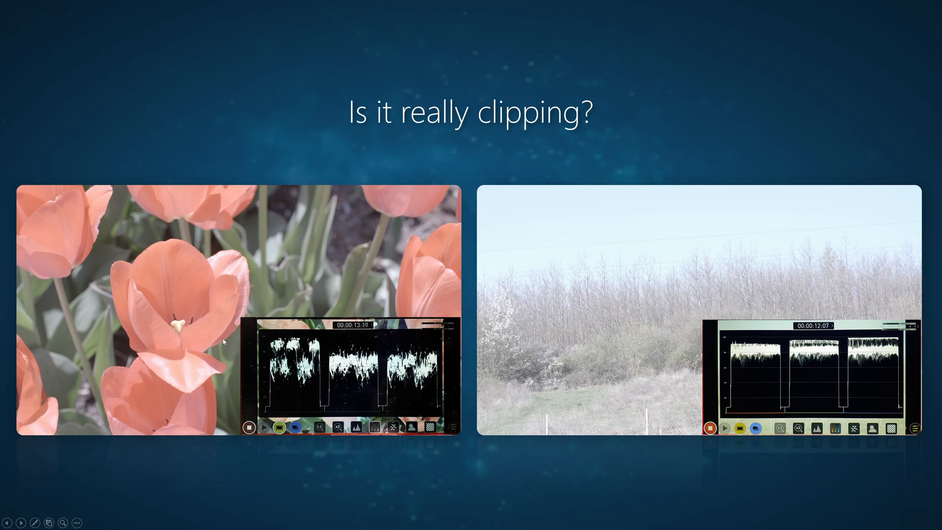
mouse_move(323, 343)
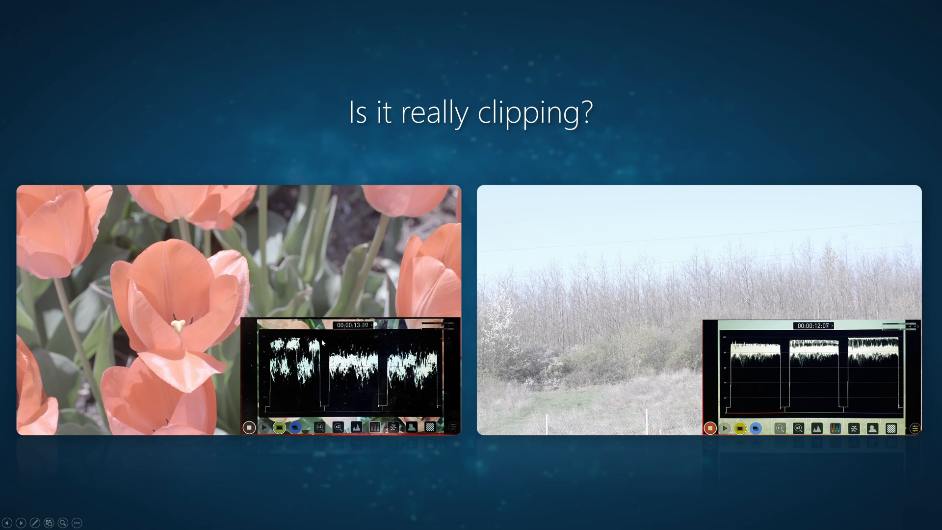
mouse_move(785, 202)
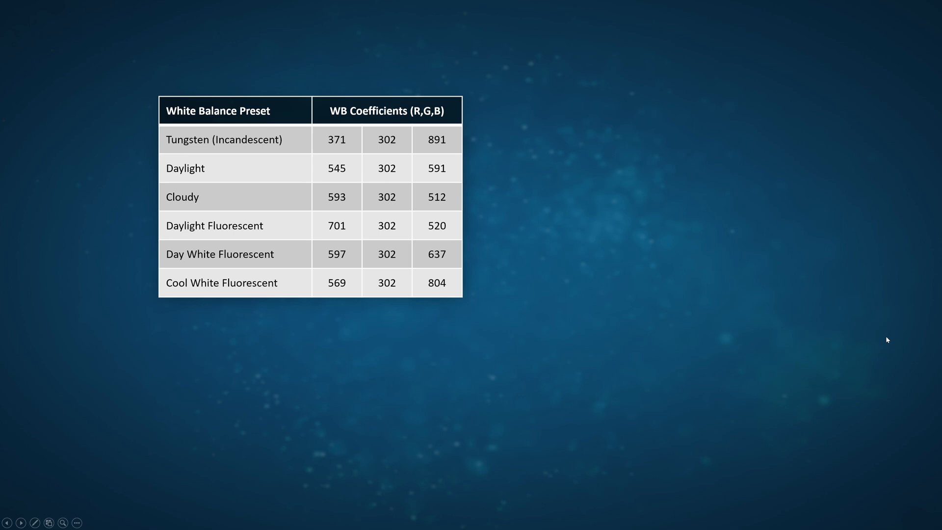
mouse_move(687, 200)
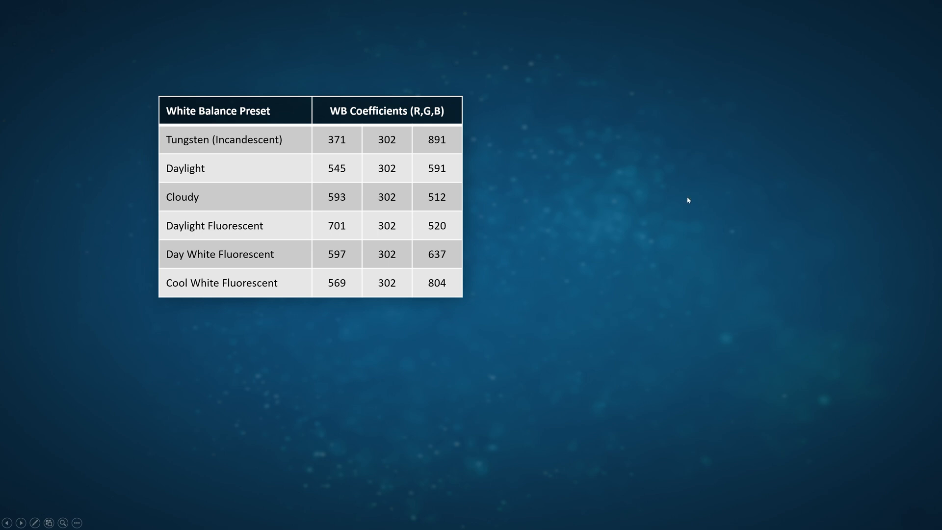
mouse_move(435, 313)
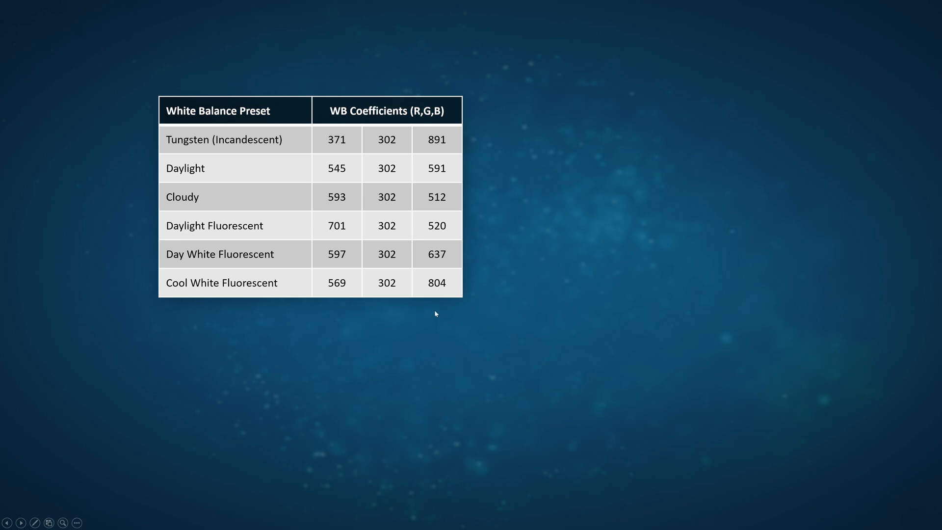
mouse_move(437, 312)
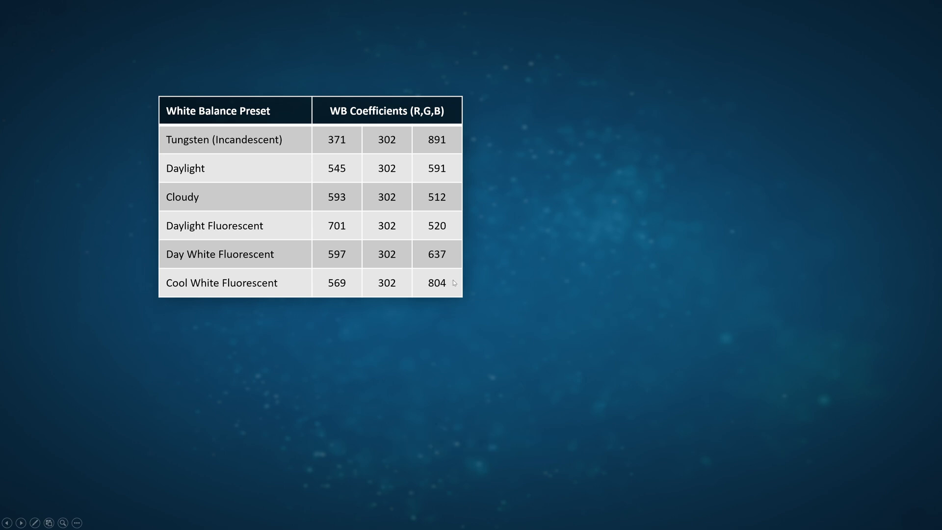
mouse_move(328, 183)
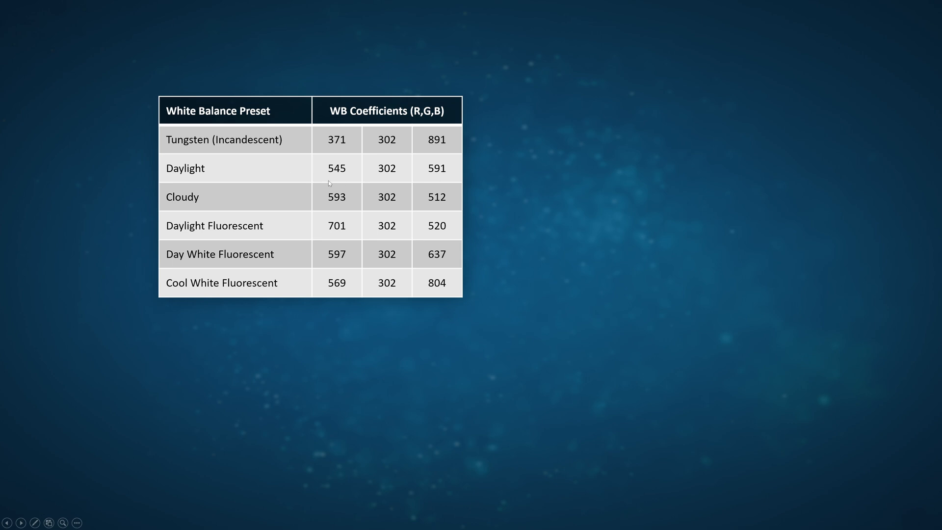
mouse_move(326, 169)
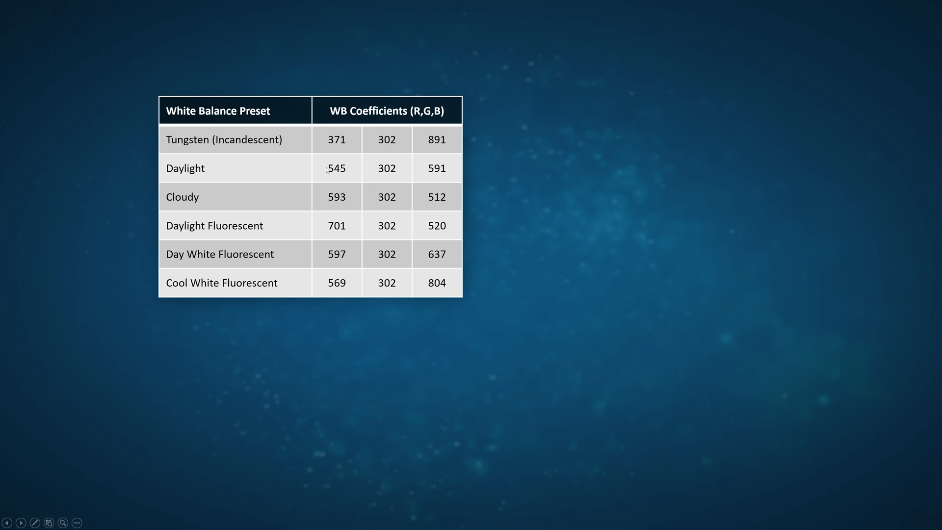
mouse_move(409, 184)
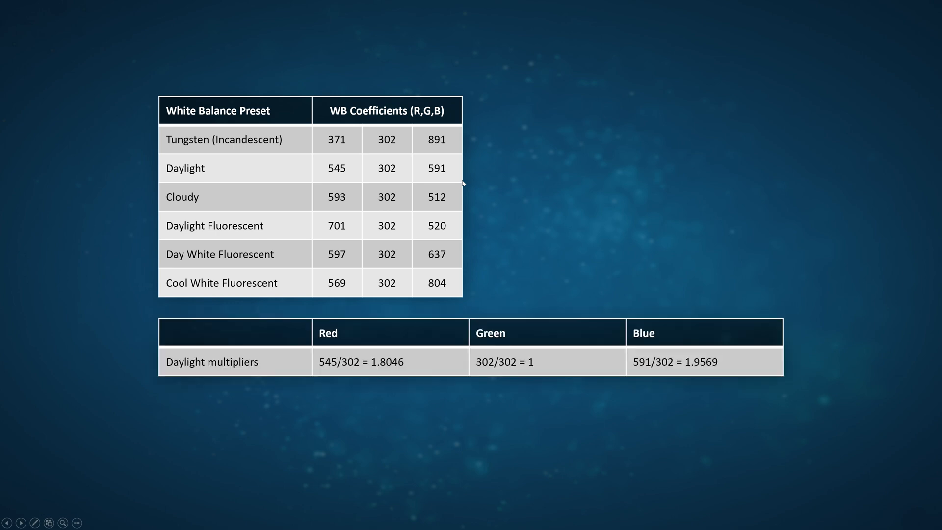
mouse_move(364, 380)
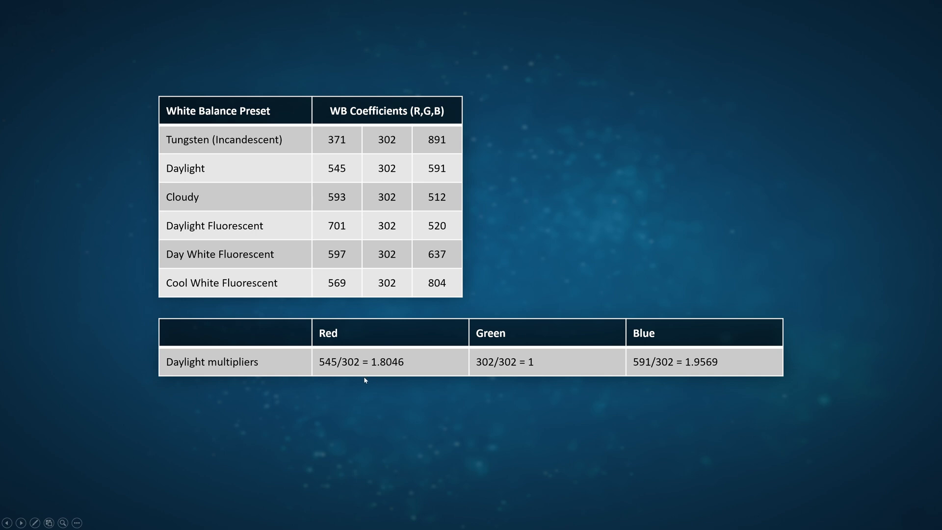
mouse_move(364, 377)
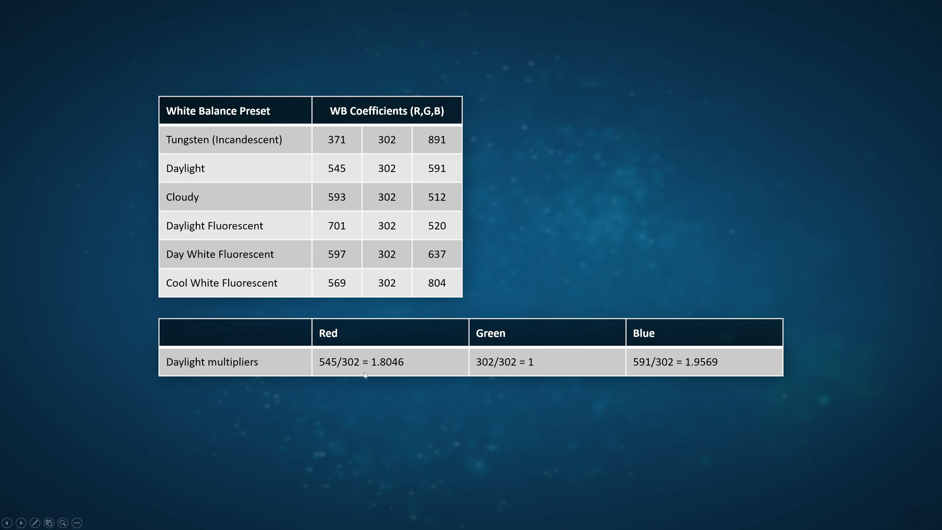
mouse_move(413, 374)
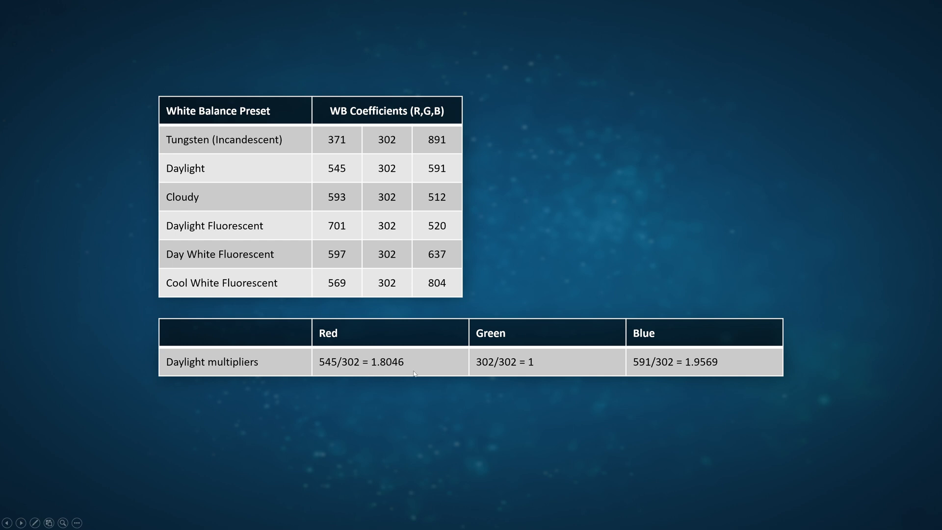
mouse_move(719, 374)
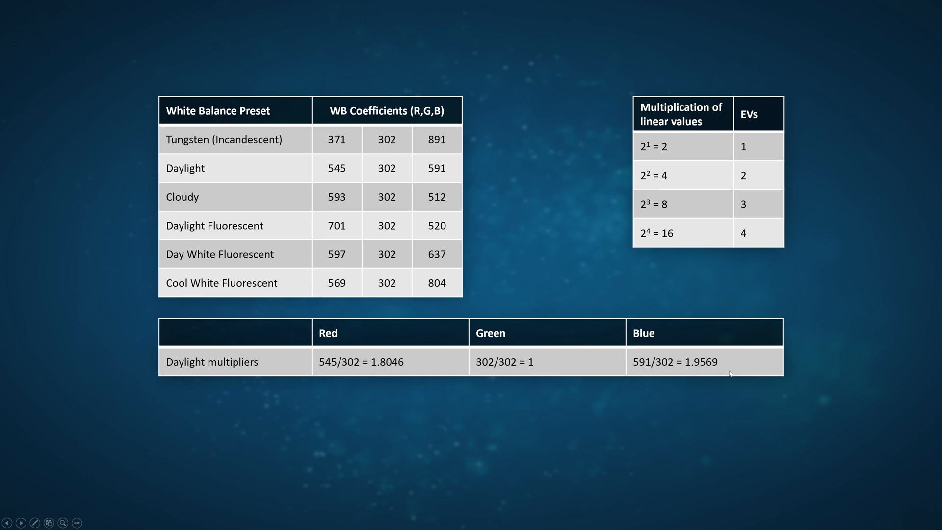
mouse_move(656, 271)
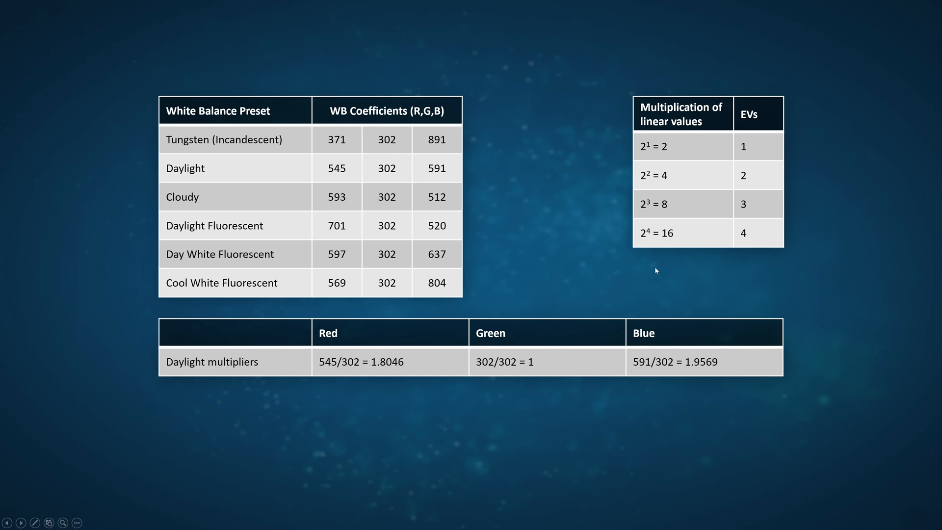
mouse_move(636, 146)
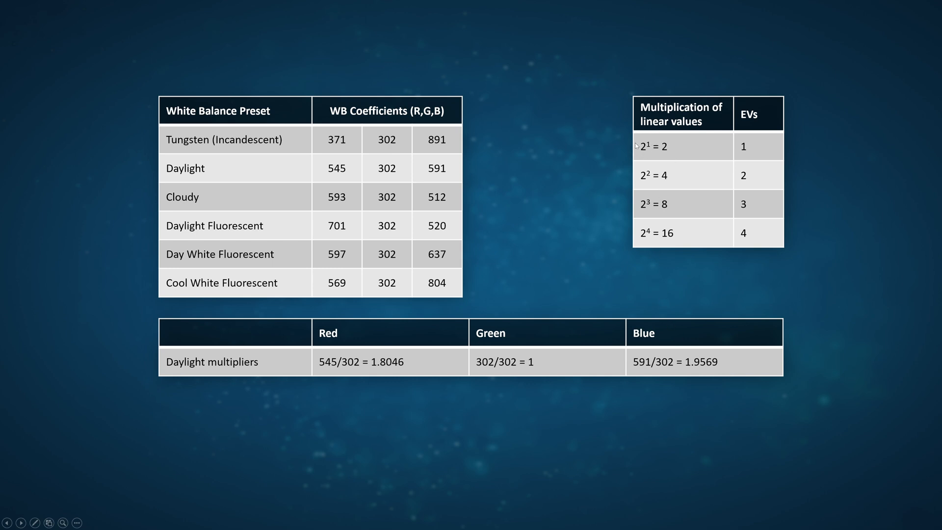
mouse_move(770, 144)
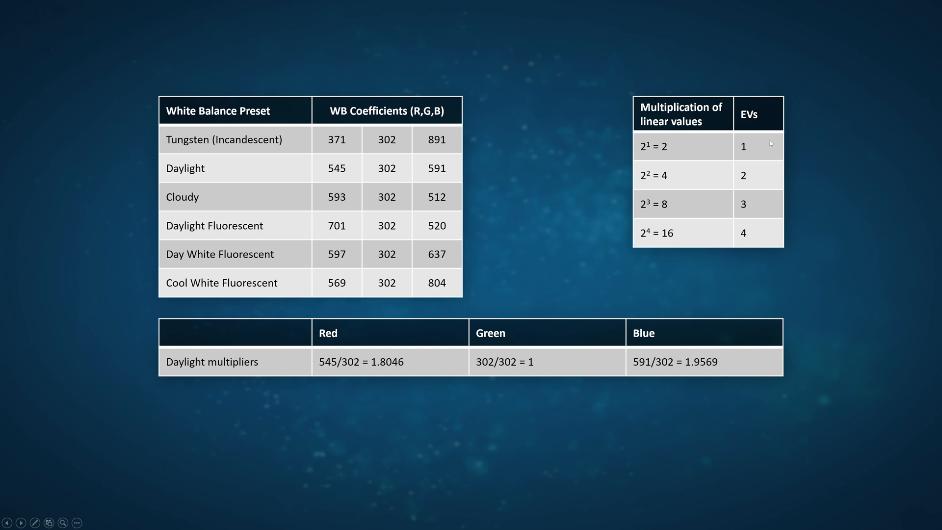
mouse_move(728, 155)
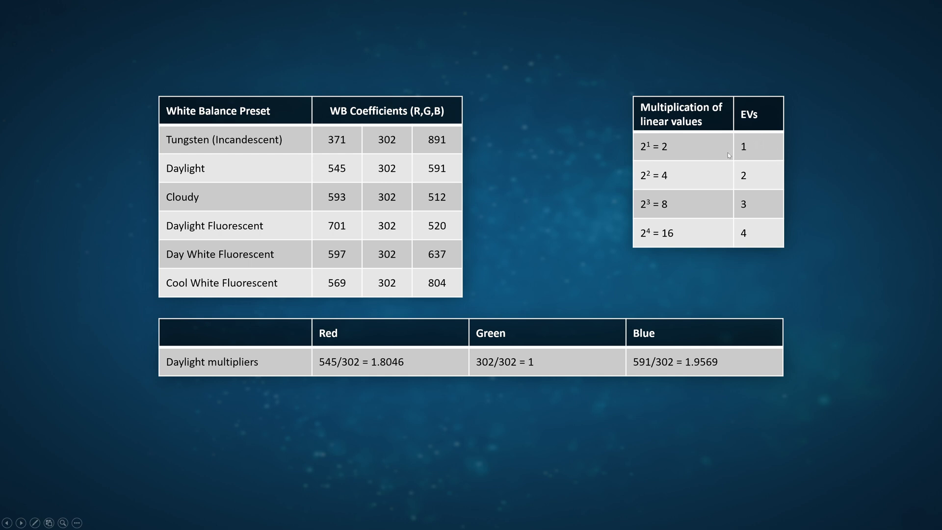
mouse_move(638, 183)
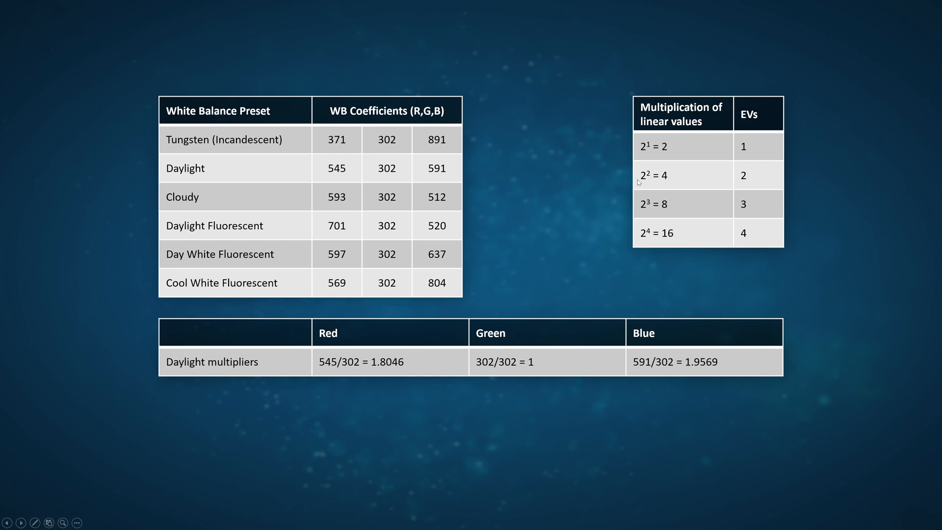
mouse_move(731, 178)
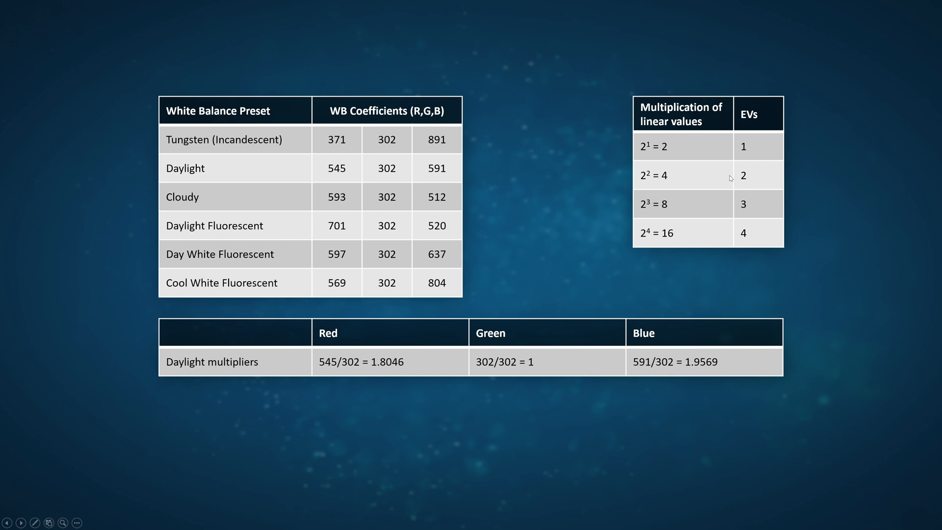
mouse_move(745, 190)
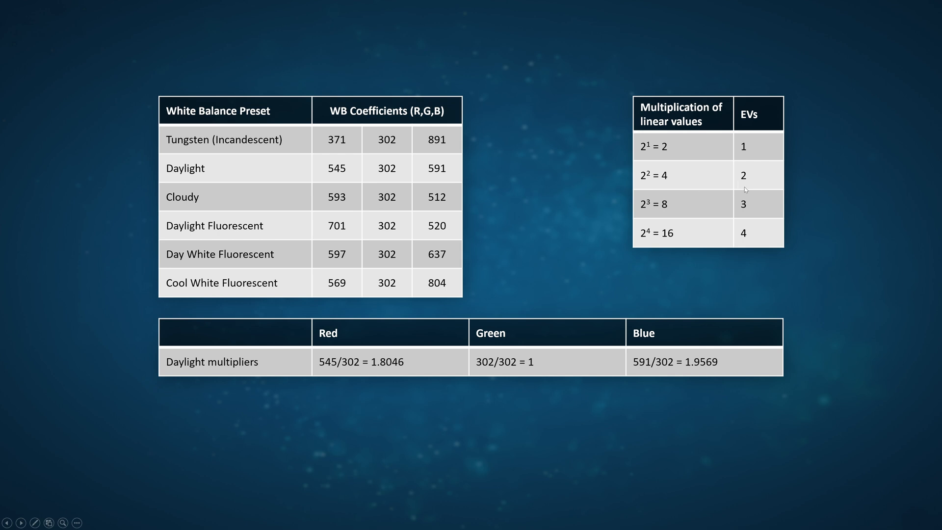
mouse_move(651, 215)
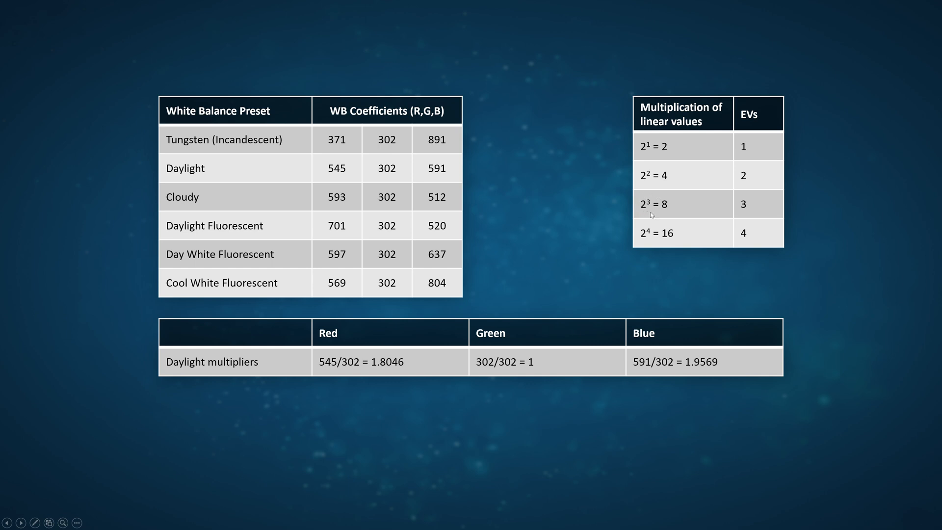
mouse_move(742, 216)
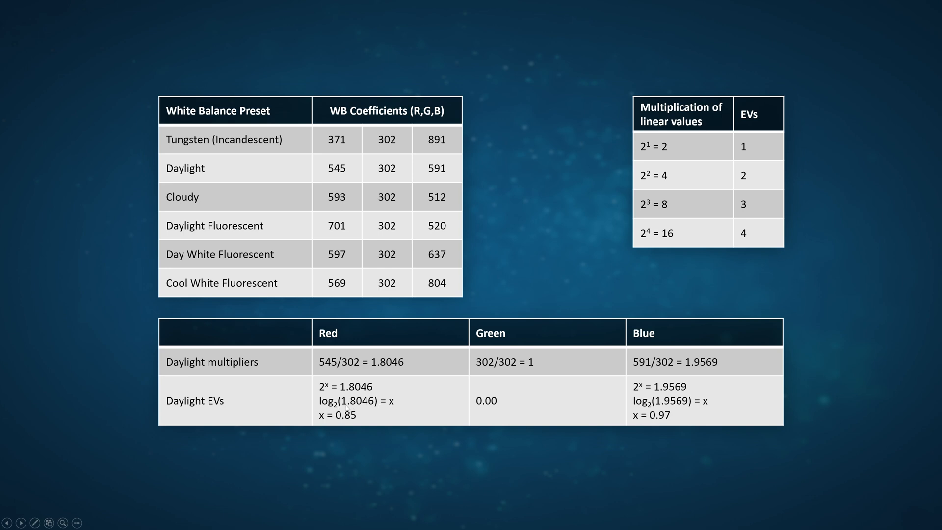
mouse_move(423, 429)
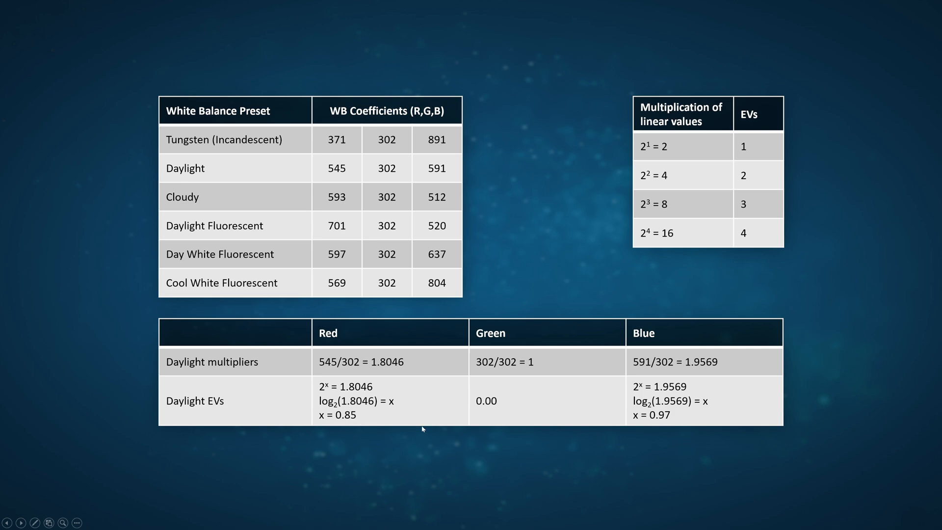
mouse_move(691, 410)
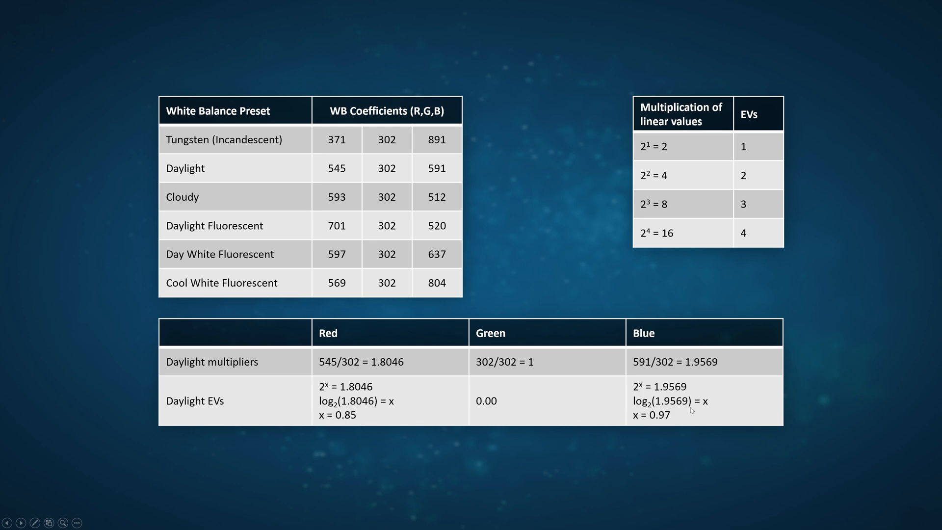
mouse_move(664, 424)
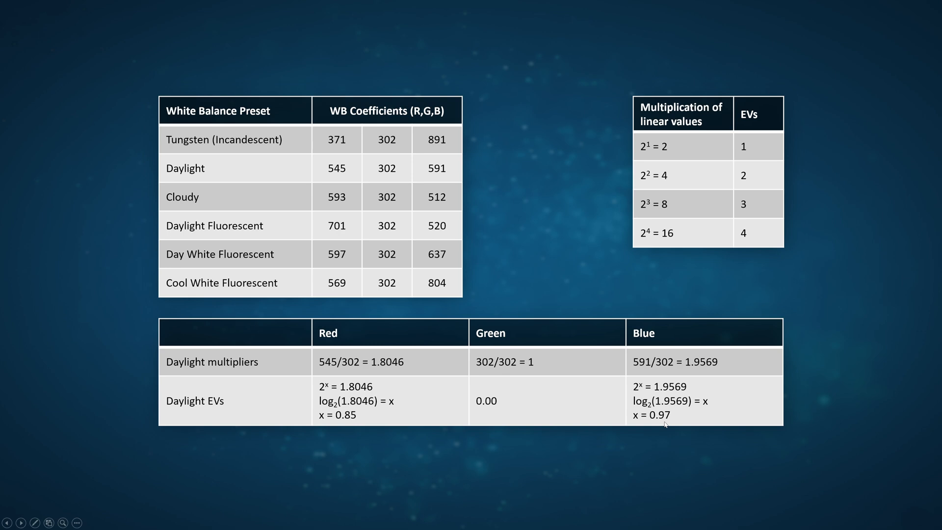
mouse_move(358, 421)
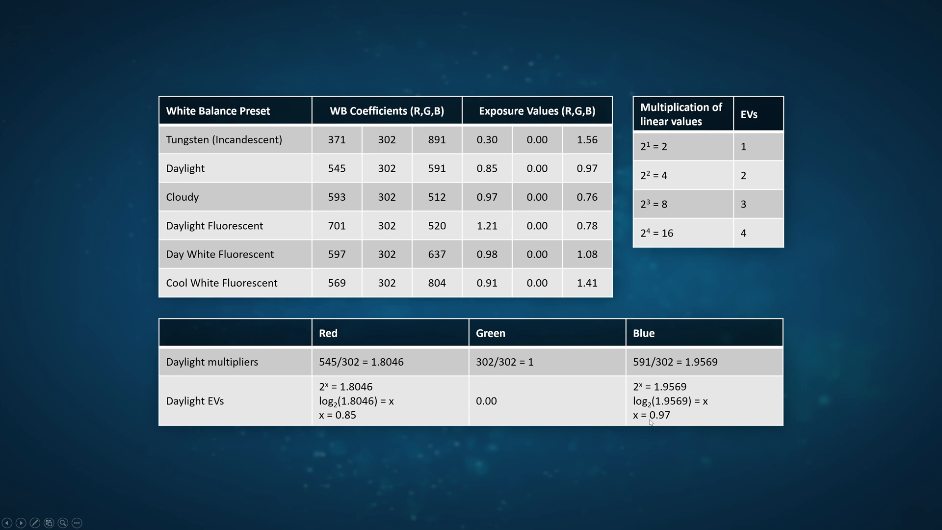
mouse_move(588, 300)
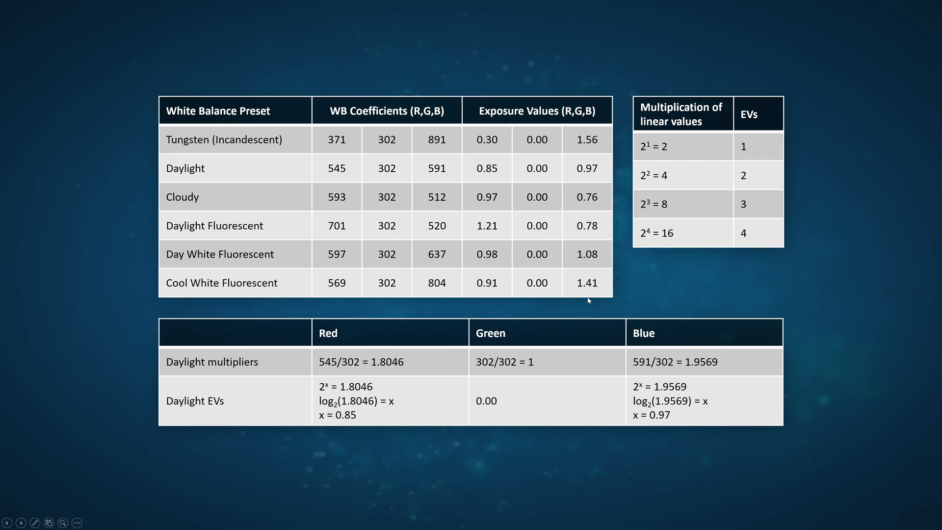
mouse_move(508, 154)
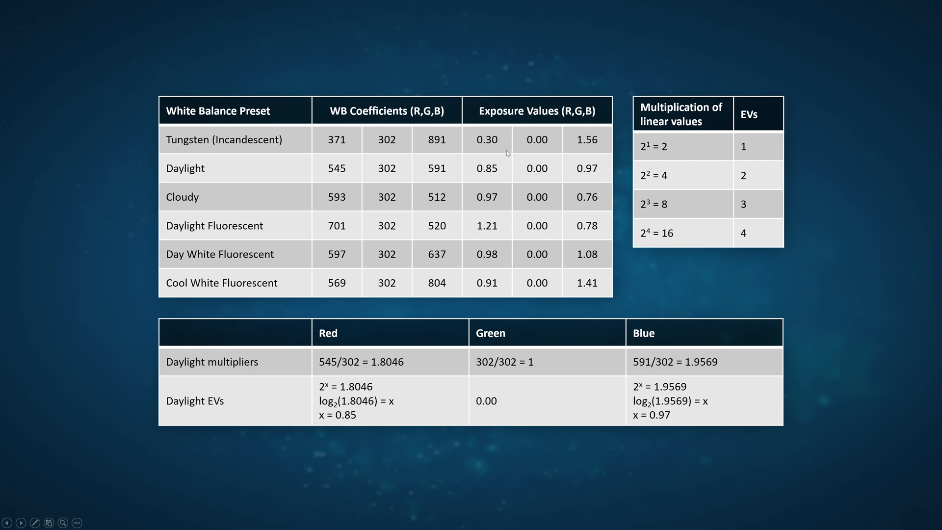
mouse_move(565, 175)
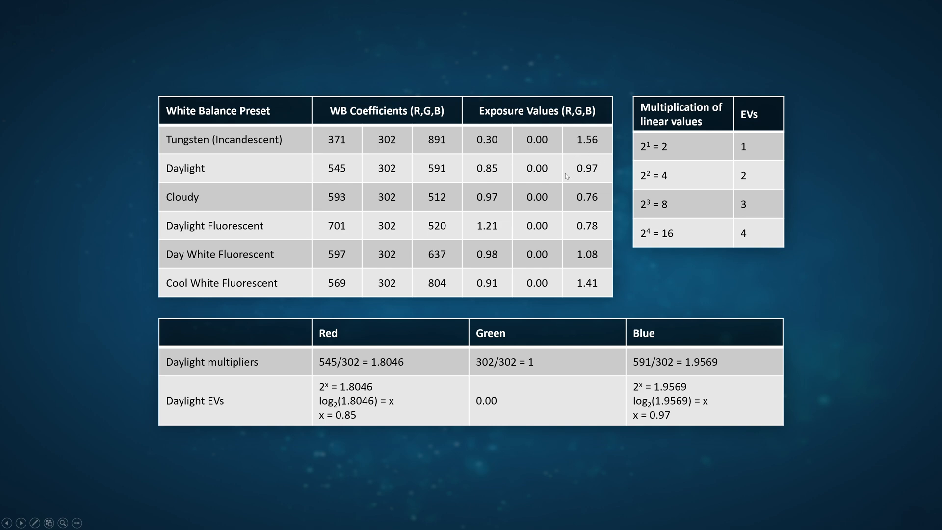